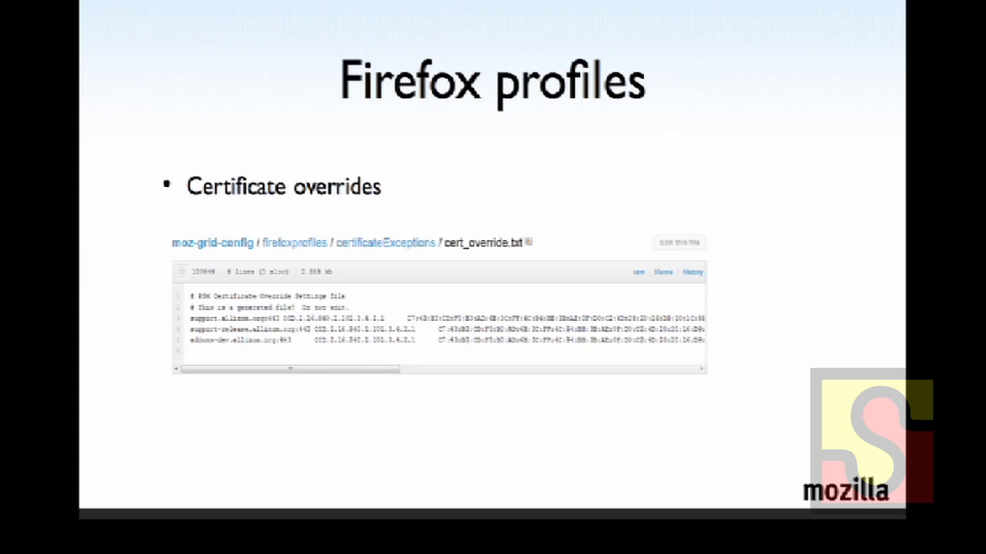
Step: Advance from the Firefox profiles certificate-overrides slide to 'Machine-specific properties files'
key("Right")
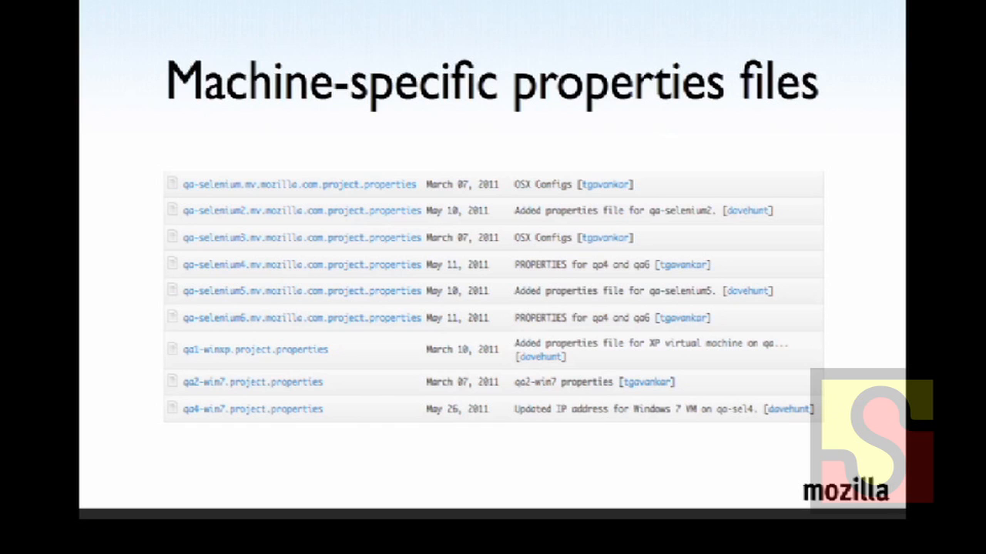